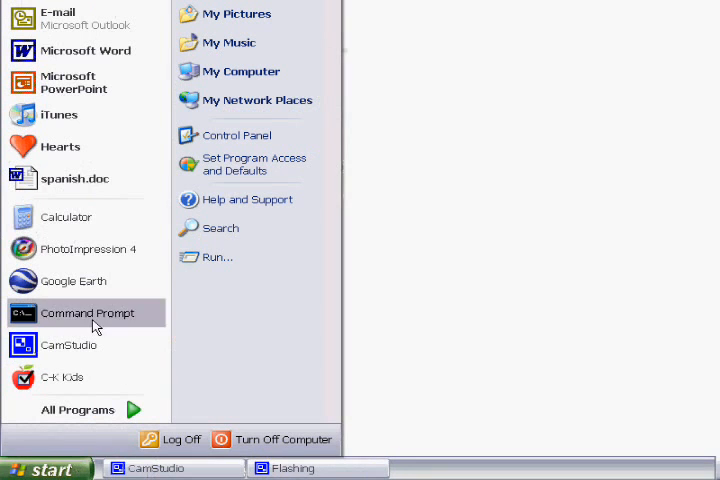
- Launch cmd from the Run dialog to get a Command Prompt window
click(216, 257)
text(cmd)
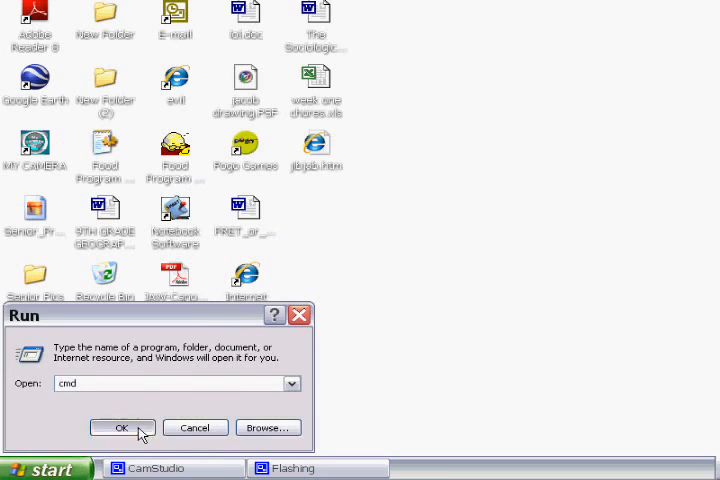
click(122, 427)
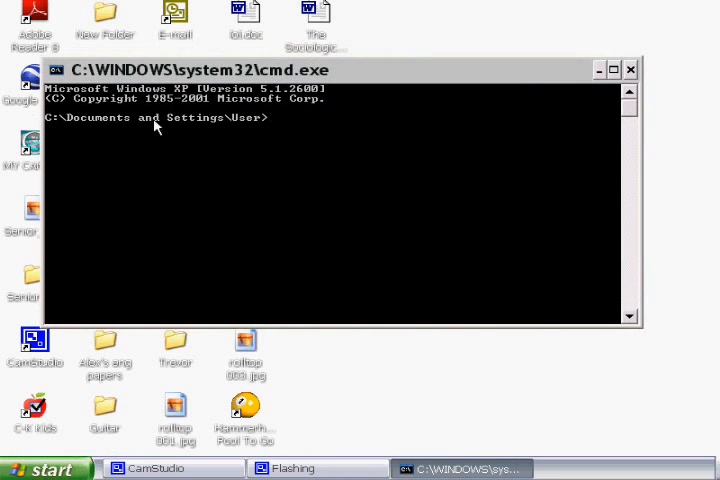
- Run 'telnet towel.blinkenlights.nl' to connect and show the ASCII credits screen
text(telne)
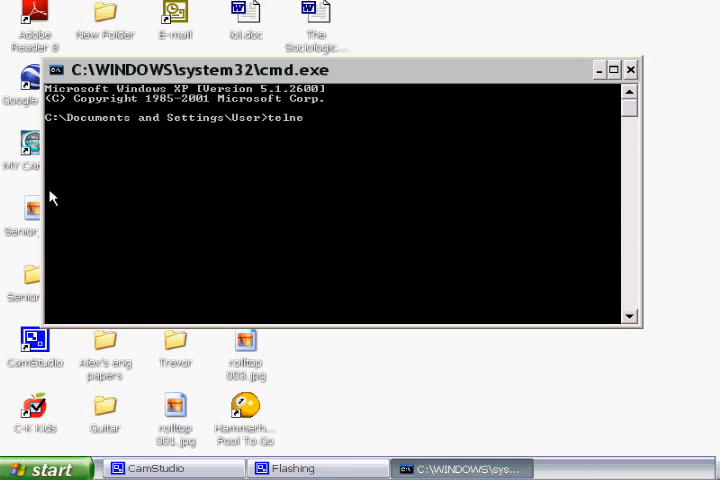
text(t)
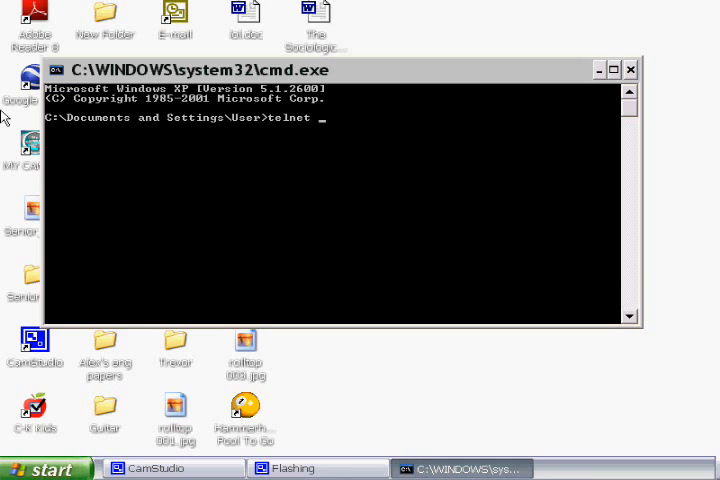
text(towel.)
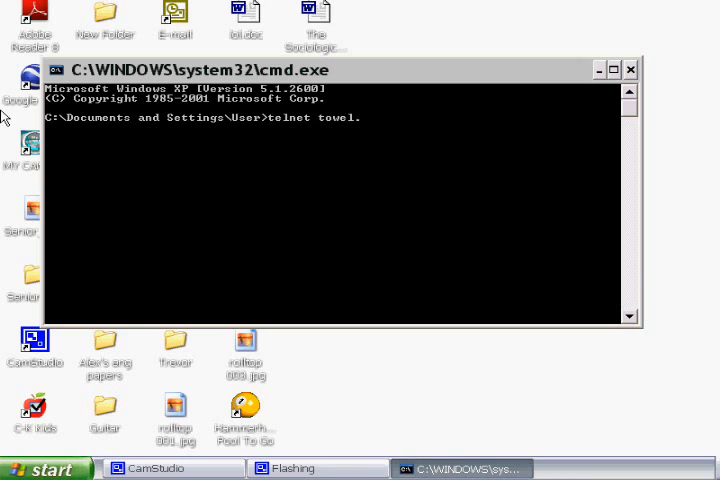
text(.blinken)
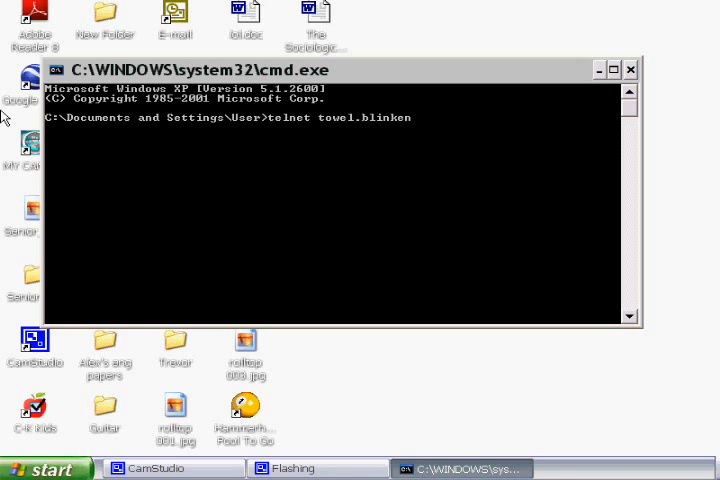
text(lights)
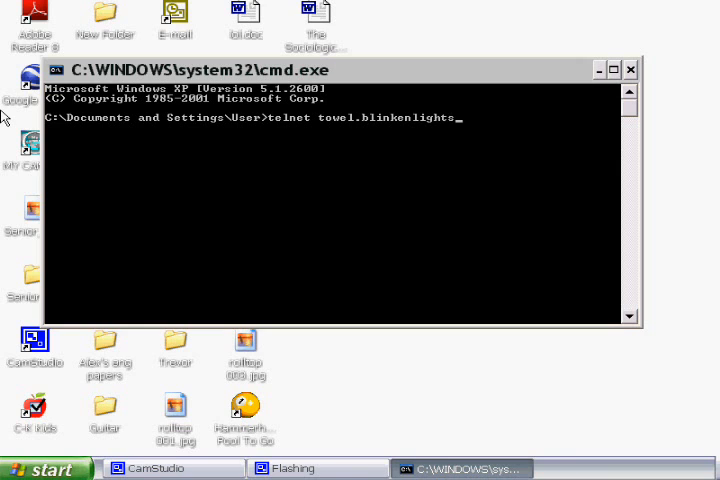
key(Return)
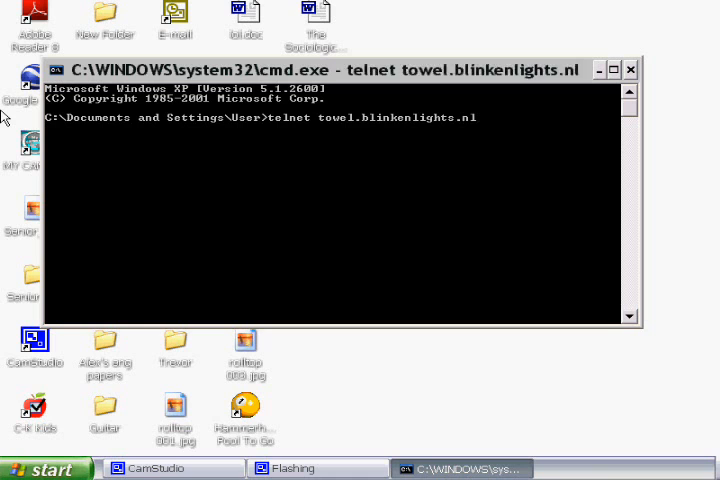
key(Return)
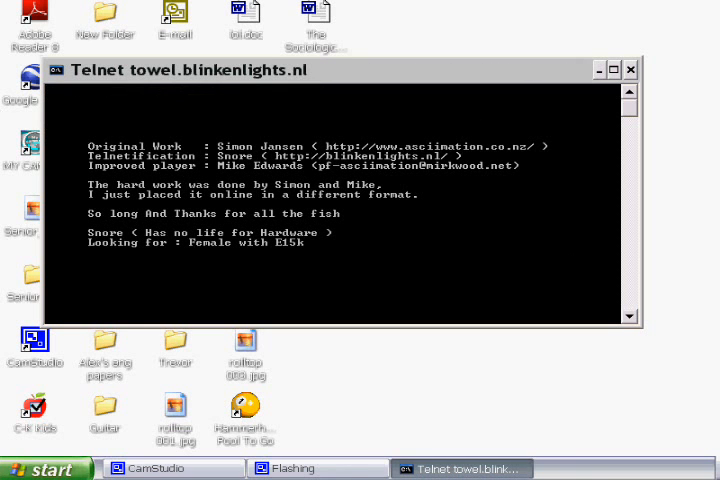